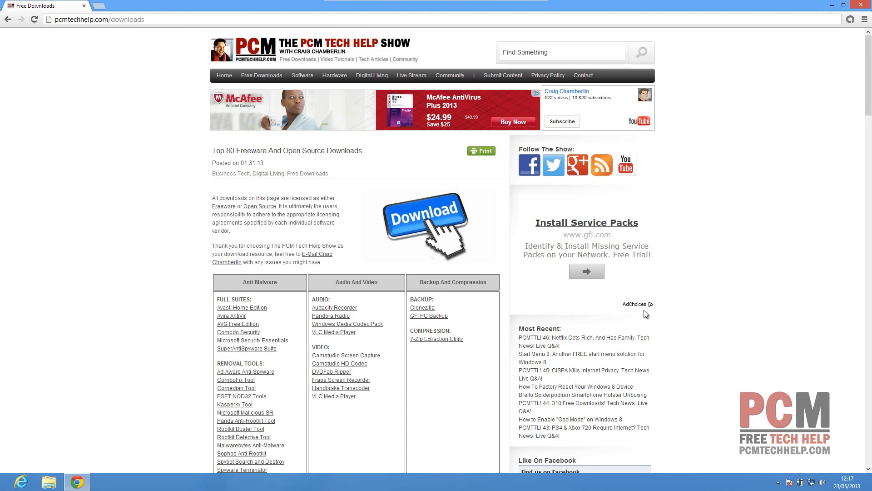
{"action": "mouse_move", "coordinate": [738, 280]}
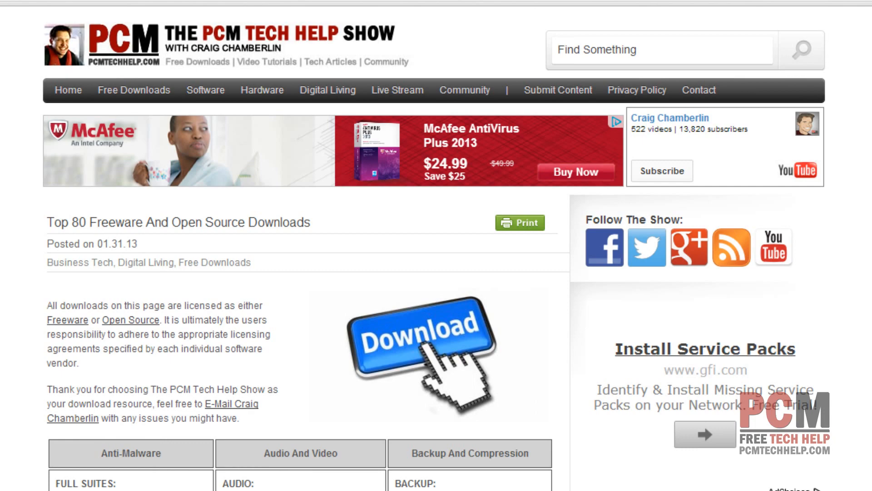
{"action": "mouse_move", "coordinate": [11, 404]}
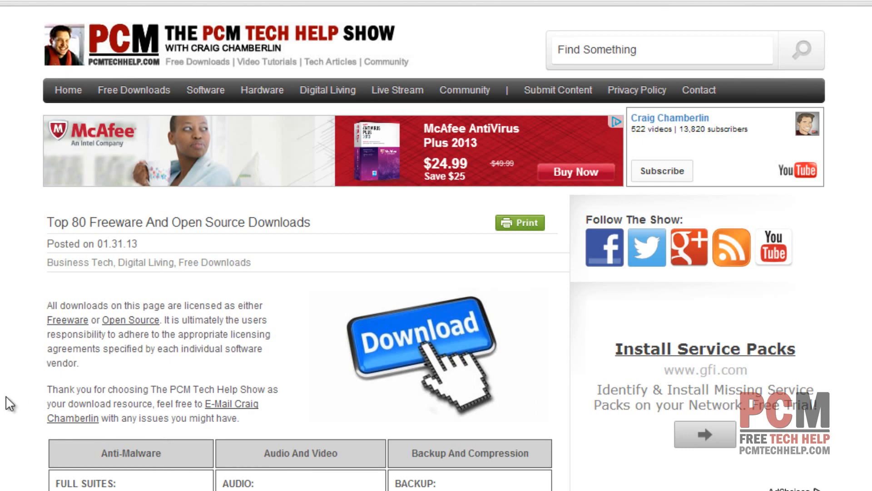
Scroll the pcmtechhelp.com downloads page down to the System Tuning tools listing Glary Utilities
{"action": "scroll", "scroll_direction": "down", "scroll_amount": 3}
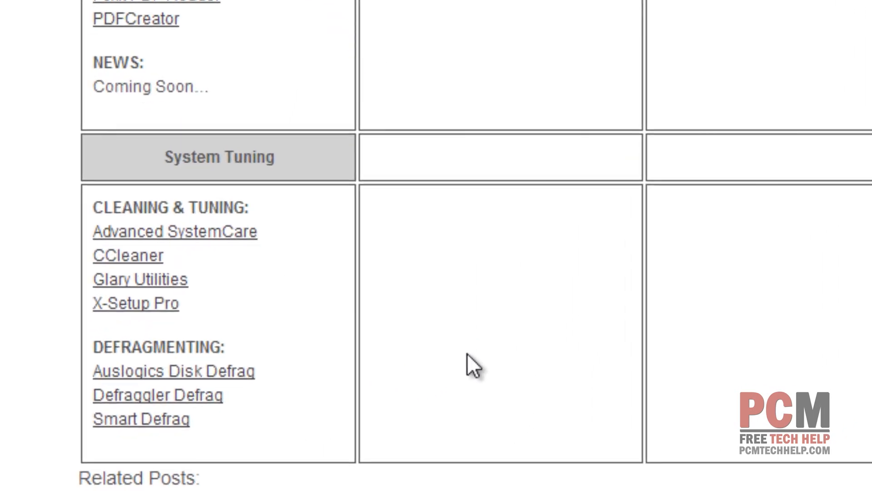
{"action": "scroll", "scroll_direction": "down", "scroll_amount": 3}
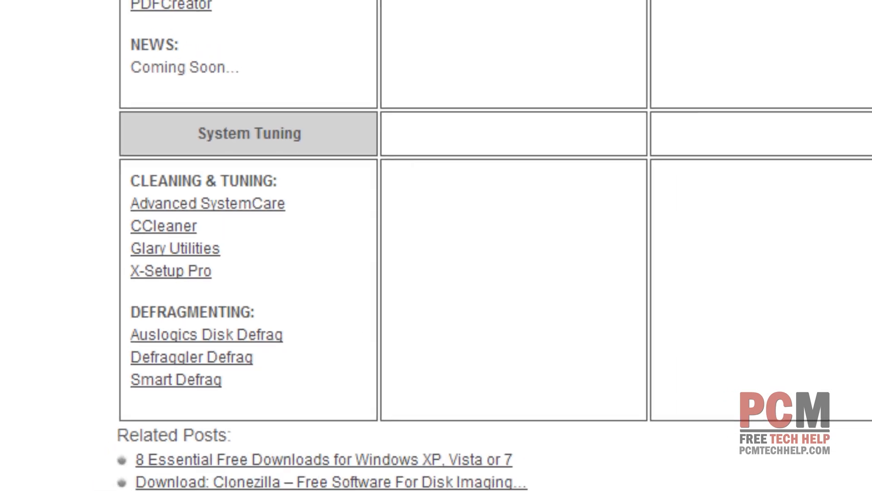
Launch Glary Utilities from the desktop and allow it through User Account Control
{"action": "left_click", "coordinate": [174, 248]}
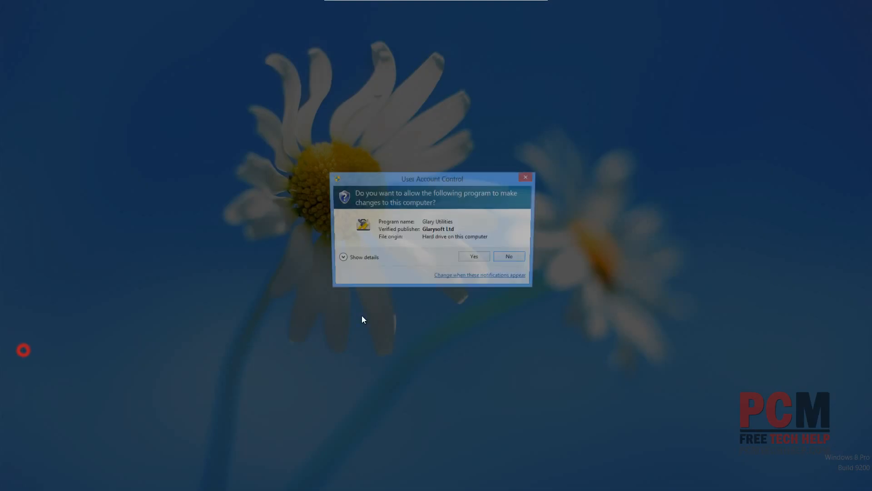
{"action": "left_click", "coordinate": [473, 256]}
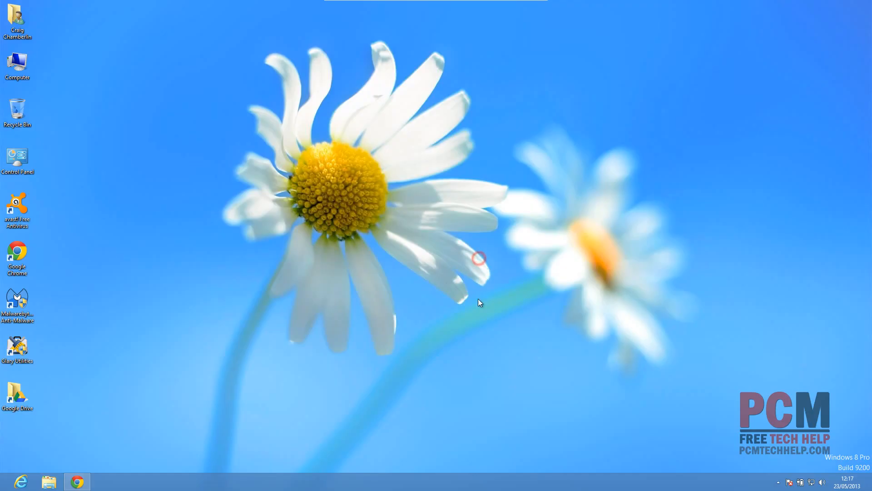
{"action": "double_click", "coordinate": [17, 348]}
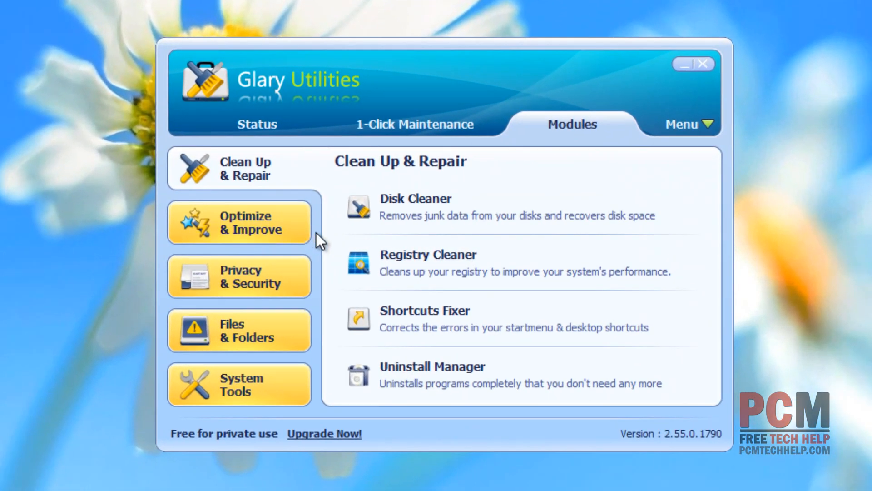
Go to Optimize & Improve and start the Startup Manager listing autostart programs
{"action": "left_click", "coordinate": [239, 222]}
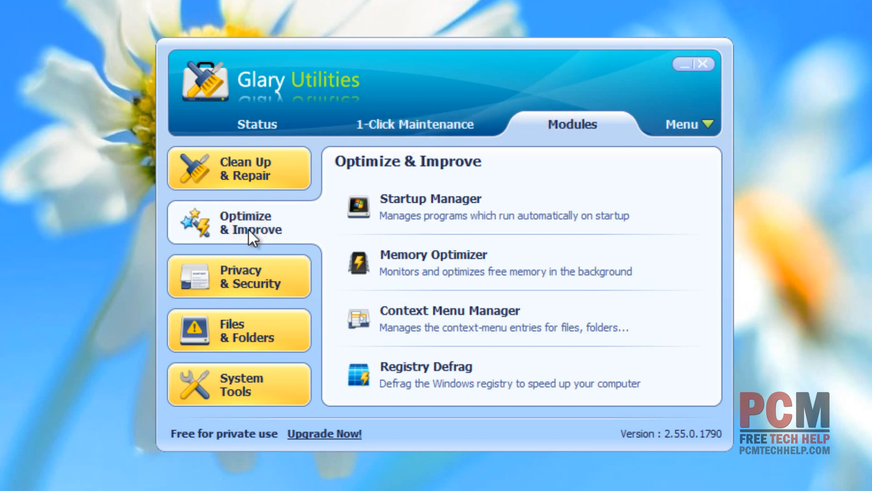
{"action": "left_click", "coordinate": [429, 208]}
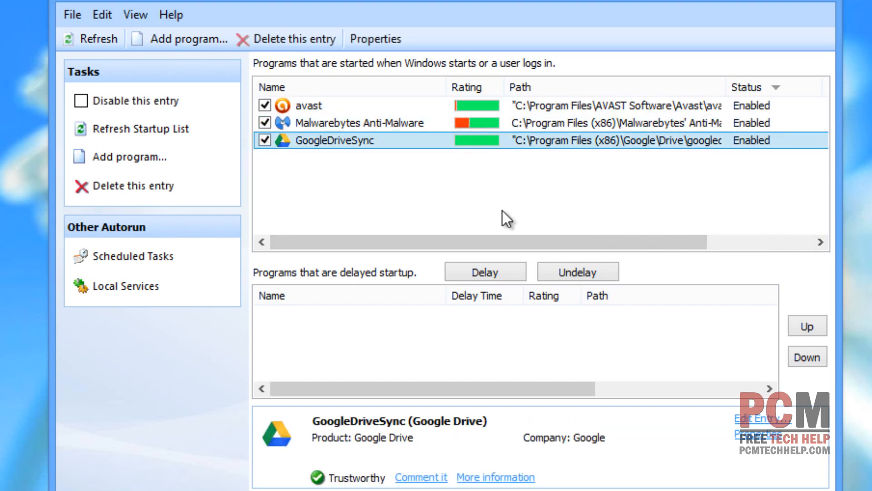
{"action": "mouse_move", "coordinate": [456, 179]}
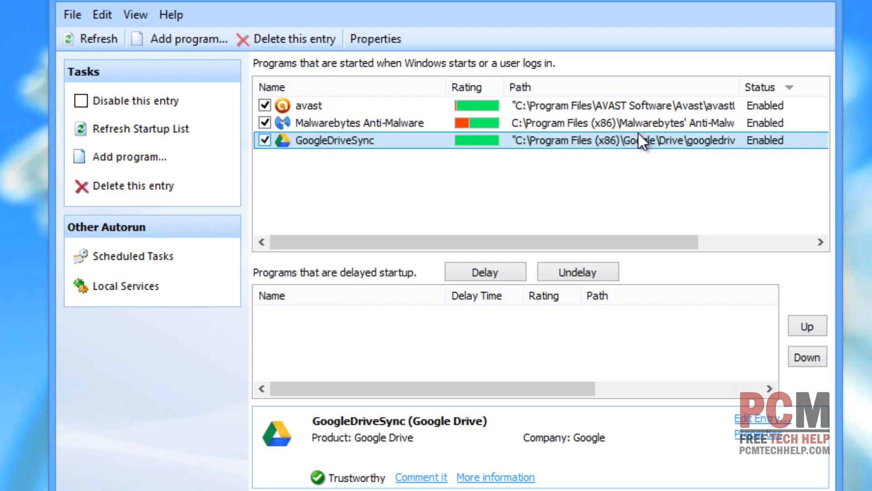
{"action": "mouse_move", "coordinate": [609, 131]}
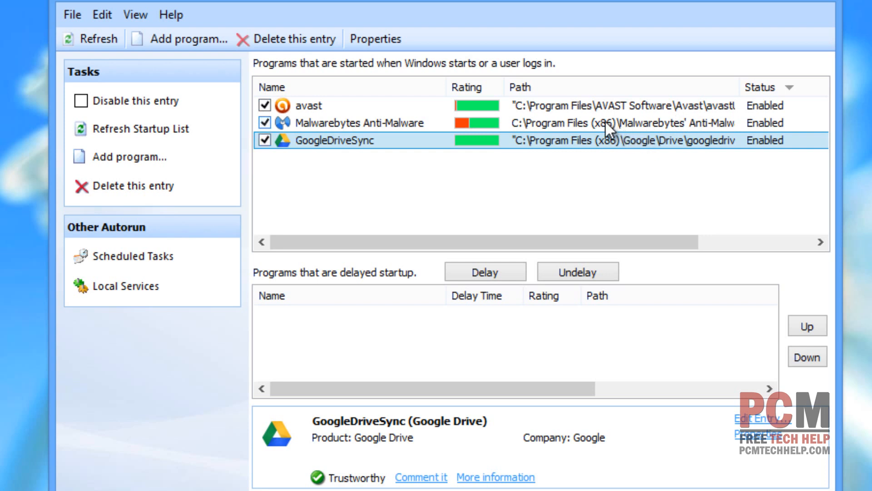
{"action": "mouse_move", "coordinate": [476, 96]}
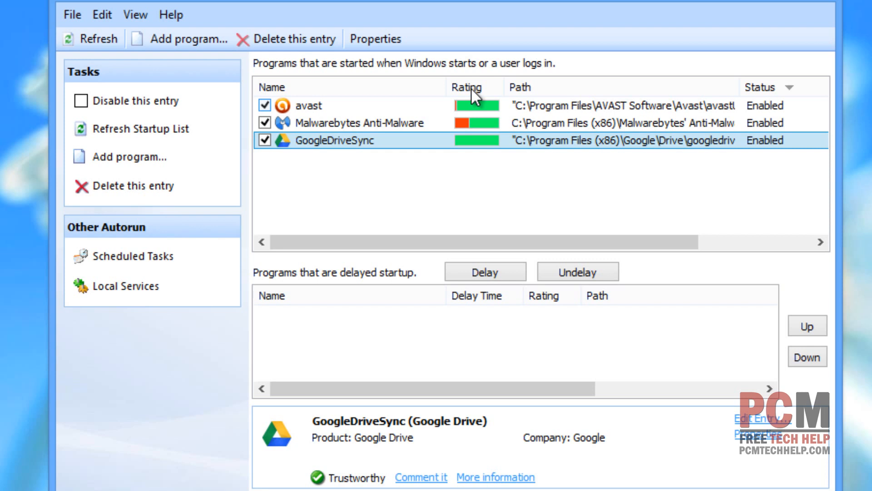
Sort the startup list by Rating descending so Malwarebytes Anti-Malware is first
{"action": "left_click", "coordinate": [470, 87]}
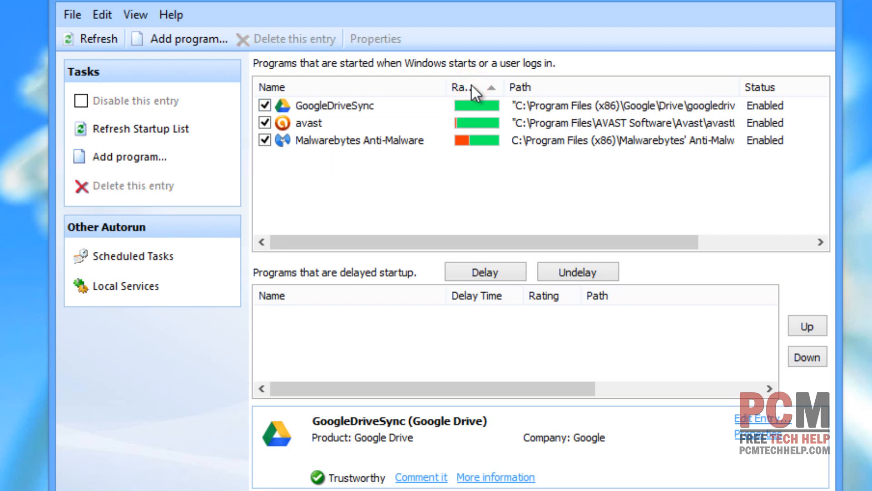
{"action": "left_click", "coordinate": [462, 86]}
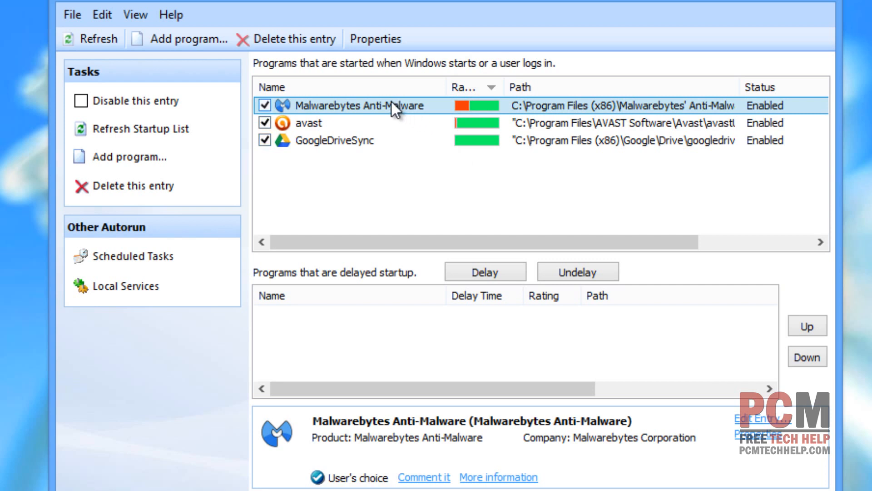
{"action": "mouse_move", "coordinate": [396, 114]}
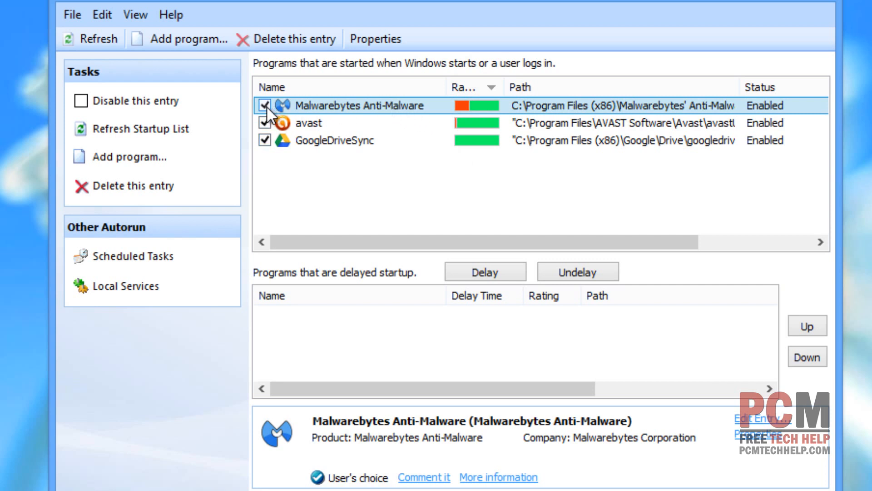
Disable Malwarebytes Anti-Malware's startup entry, leaving avast and GoogleDriveSync enabled
{"action": "left_click", "coordinate": [265, 105]}
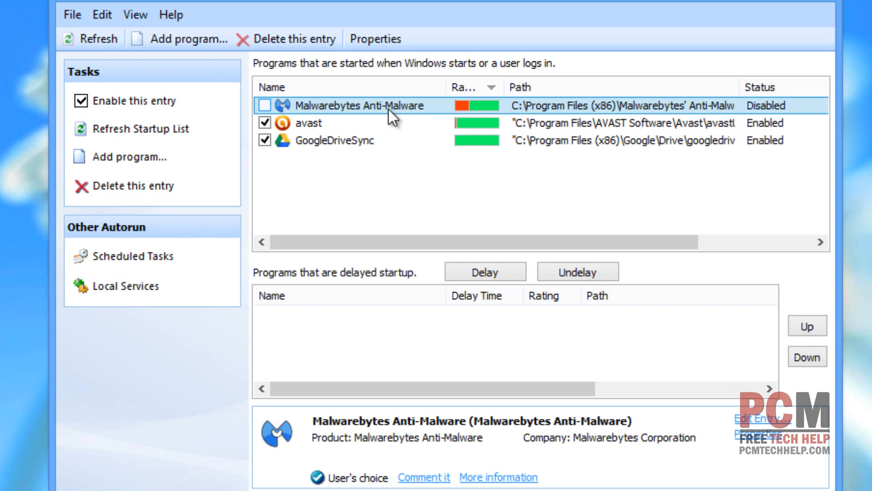
{"action": "mouse_move", "coordinate": [322, 123]}
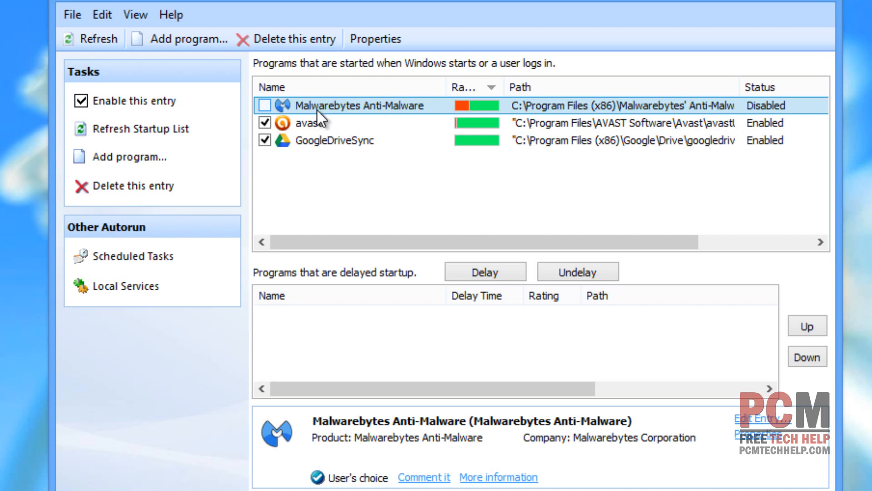
{"action": "mouse_move", "coordinate": [327, 114]}
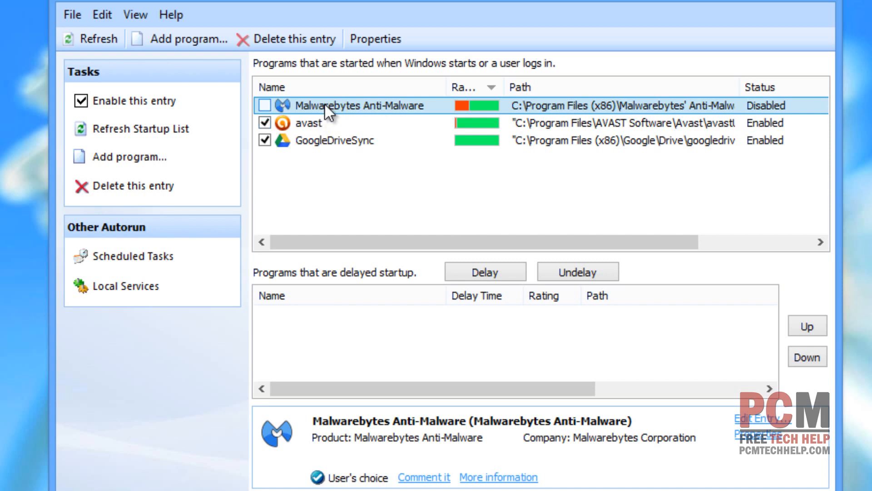
{"action": "mouse_move", "coordinate": [380, 129]}
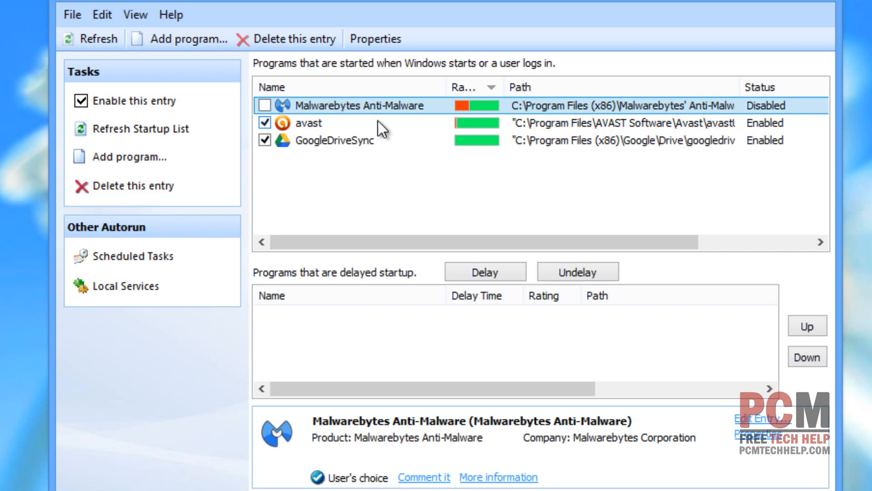
{"action": "left_click", "coordinate": [309, 123]}
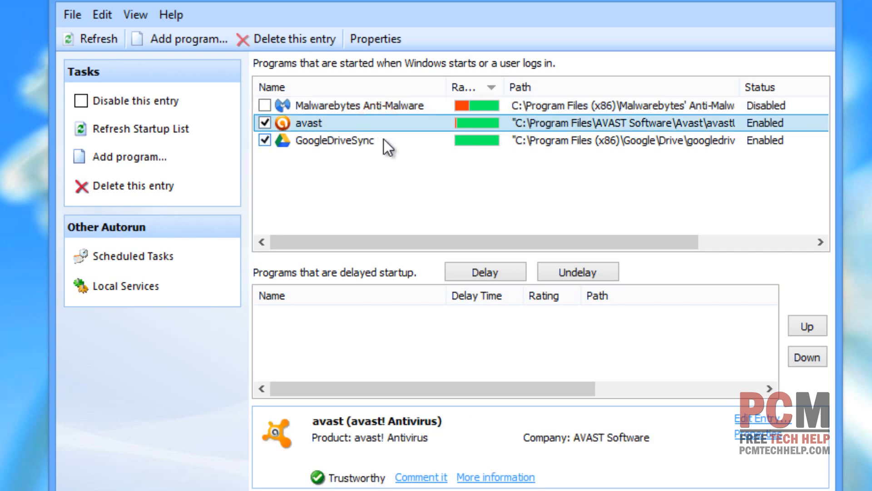
{"action": "left_click", "coordinate": [359, 140]}
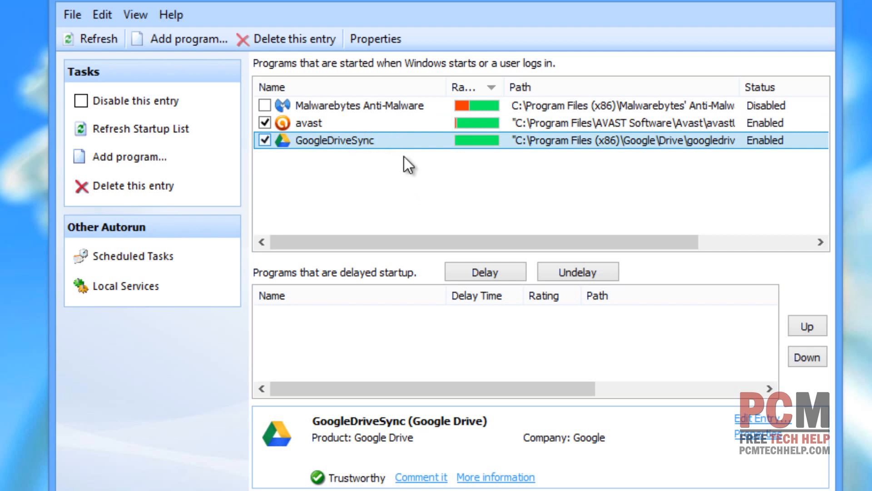
{"action": "mouse_move", "coordinate": [475, 212]}
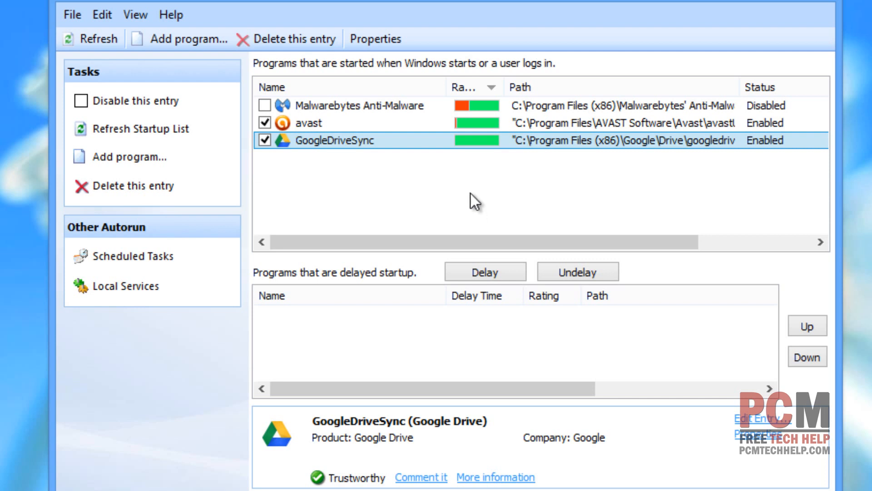
{"action": "mouse_move", "coordinate": [442, 186]}
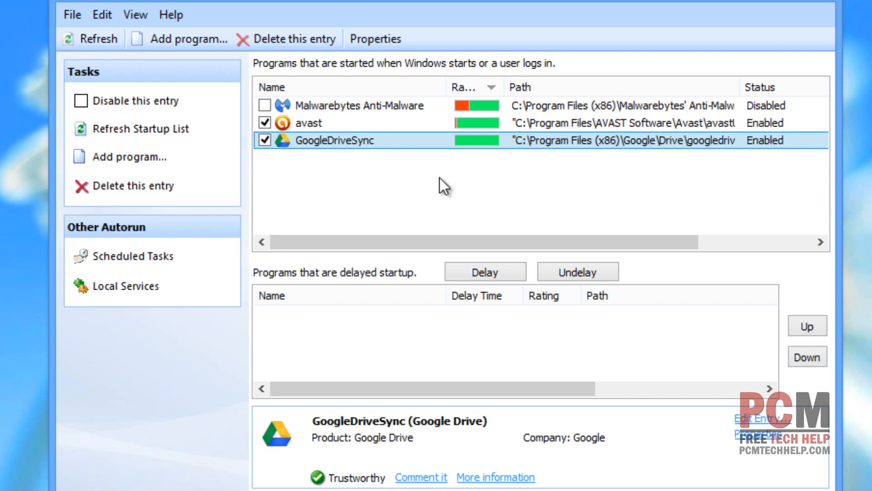
{"action": "mouse_move", "coordinate": [426, 239]}
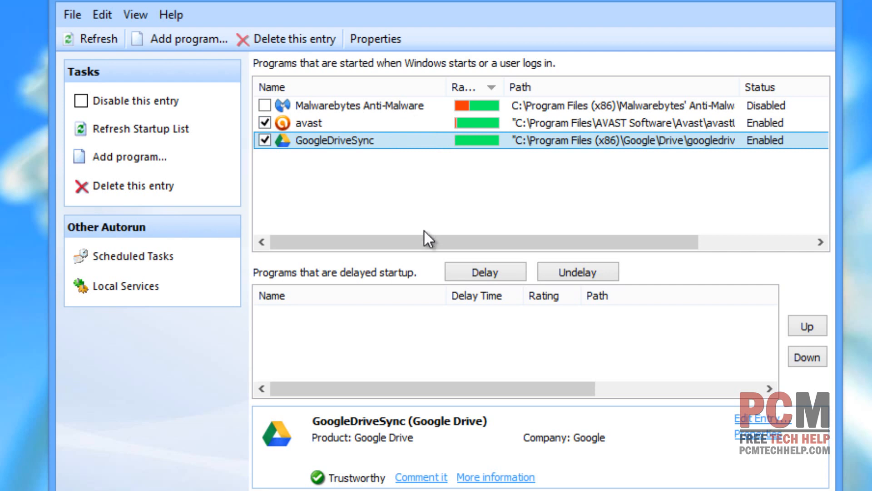
{"action": "mouse_move", "coordinate": [672, 410]}
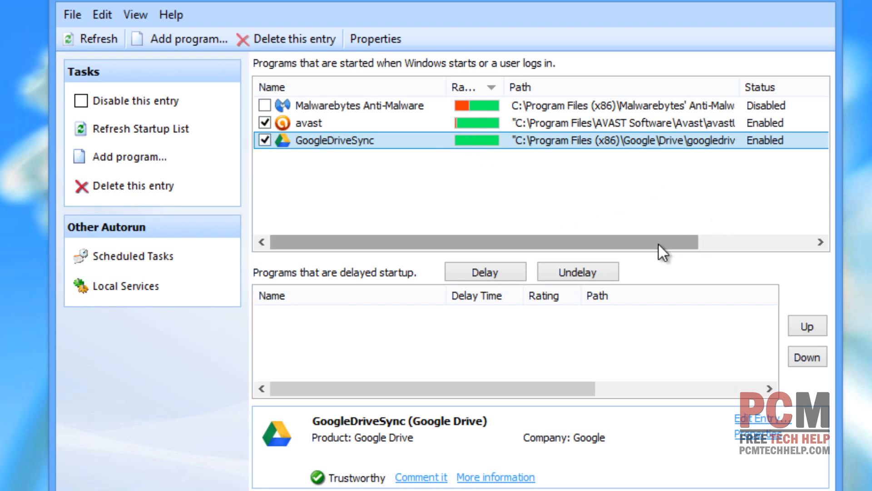
{"action": "mouse_move", "coordinate": [535, 250]}
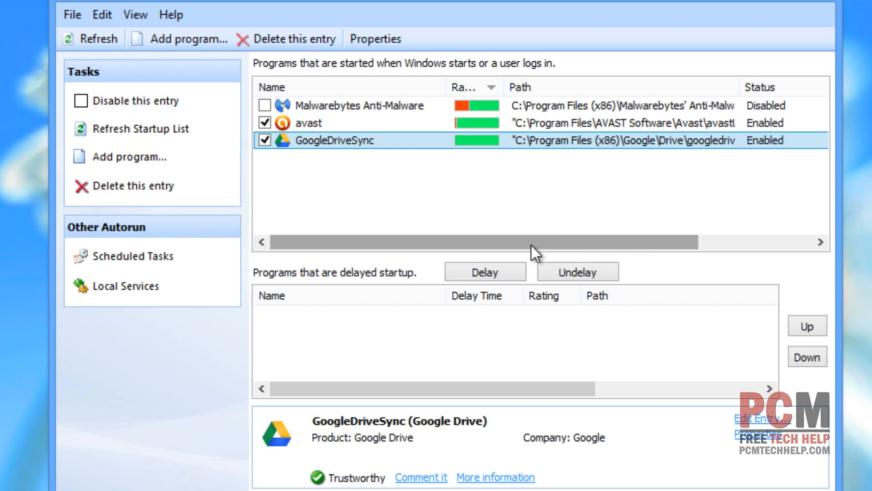
Scroll the startup list right to show full command lines like mbamgui.exe /install /silent
{"action": "left_click_drag", "start_coordinate": [534, 243], "coordinate": [653, 242]}
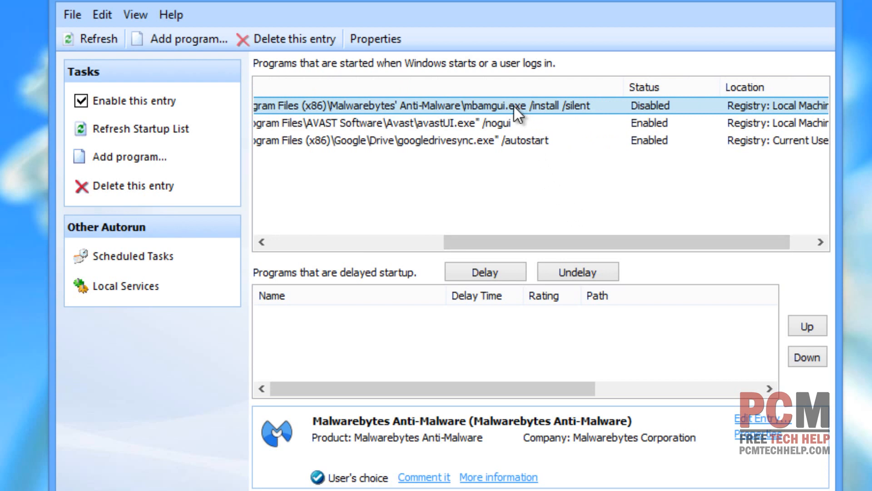
{"action": "mouse_move", "coordinate": [476, 131]}
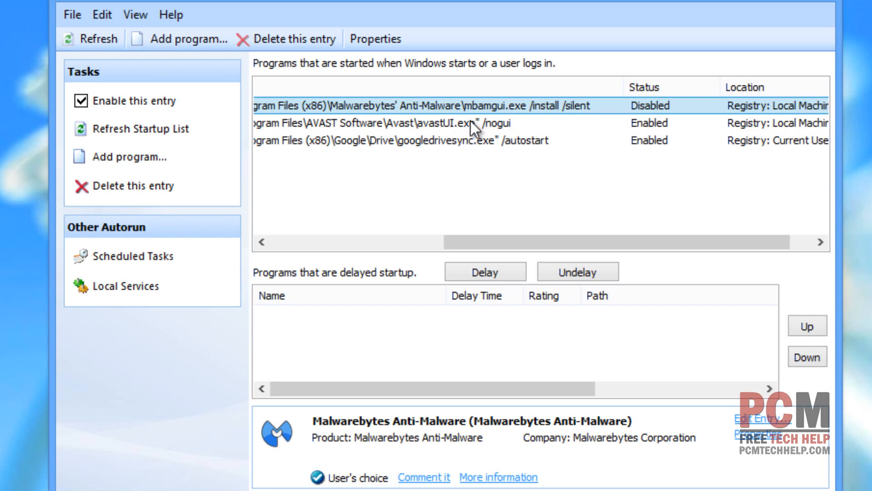
{"action": "mouse_move", "coordinate": [537, 120]}
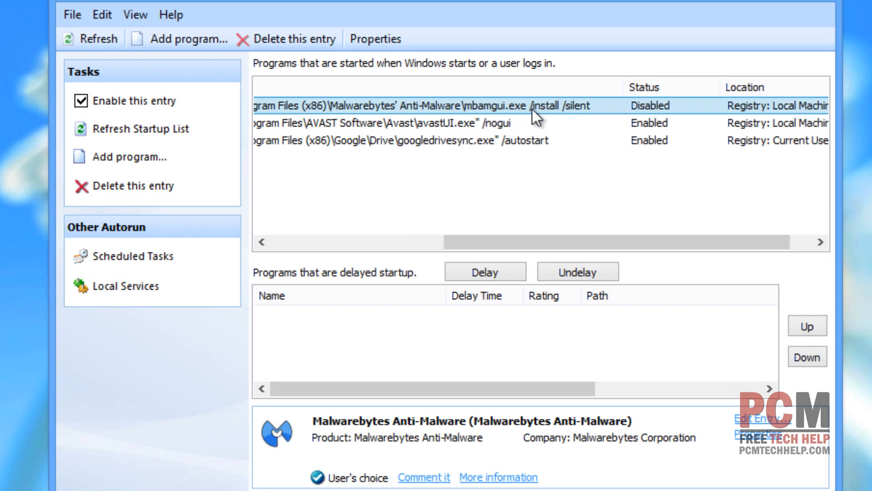
{"action": "mouse_move", "coordinate": [455, 154]}
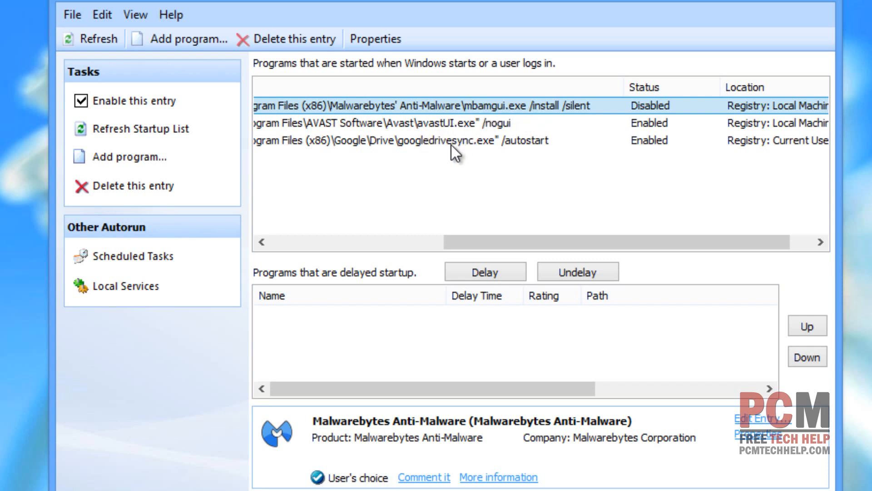
{"action": "mouse_move", "coordinate": [494, 149]}
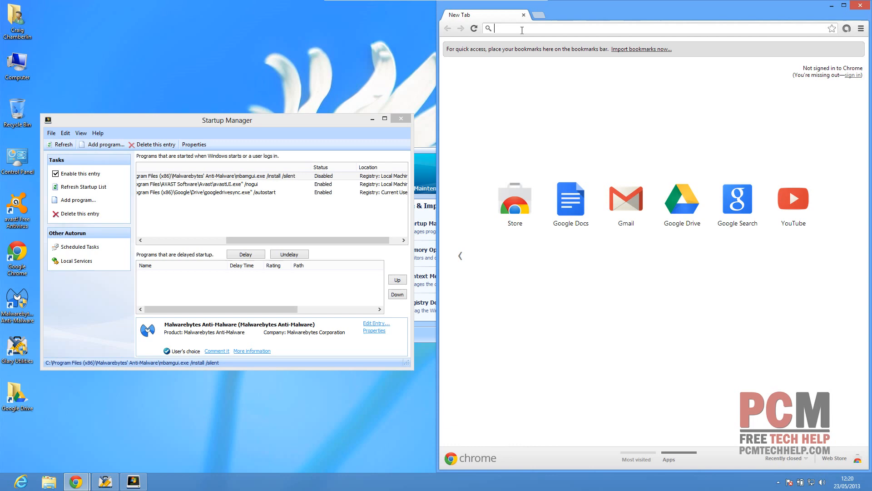
Go to google.com in a new tab and search for mbamgui.exe
{"action": "type", "text": "google.com"}
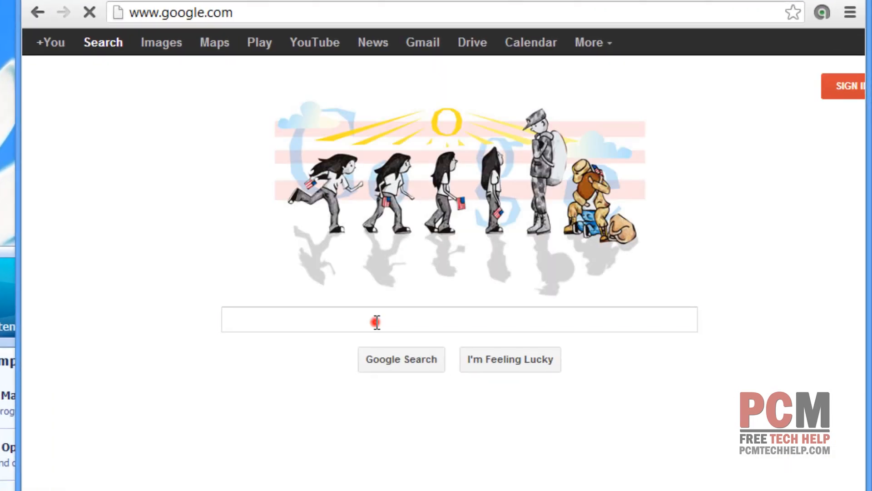
{"action": "type", "text": "mbamgui.exe"}
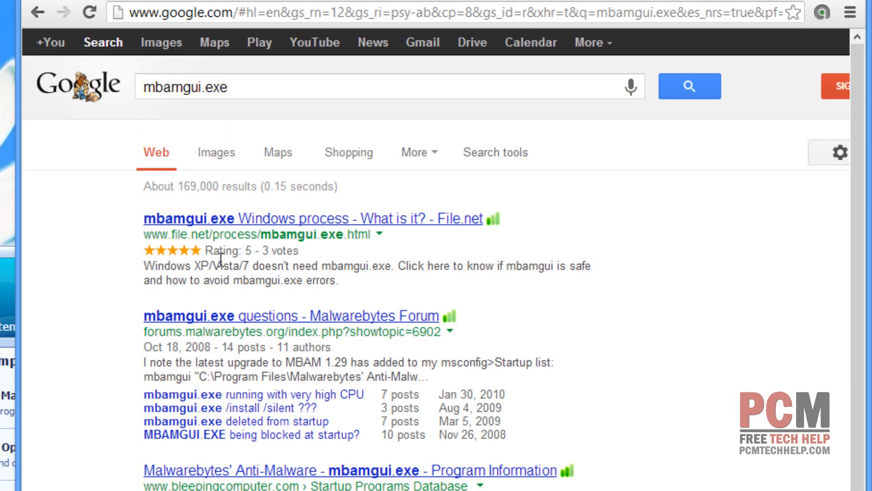
{"action": "mouse_move", "coordinate": [265, 469]}
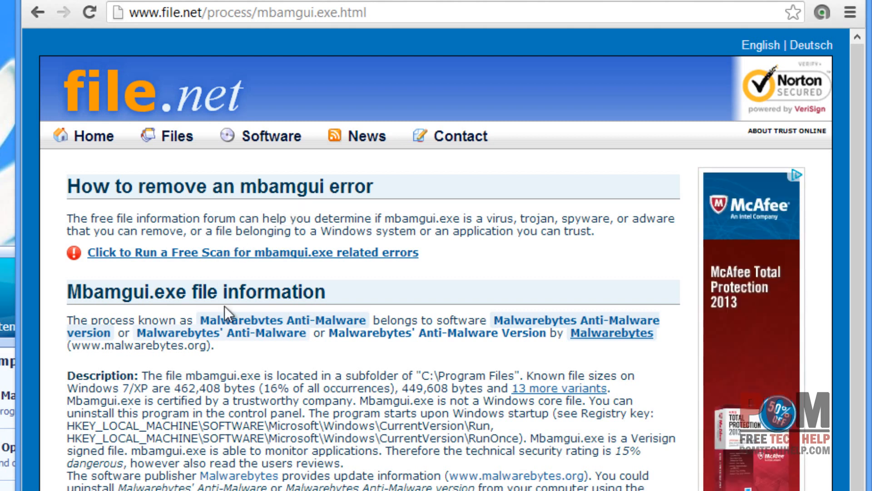
{"action": "mouse_move", "coordinate": [245, 389]}
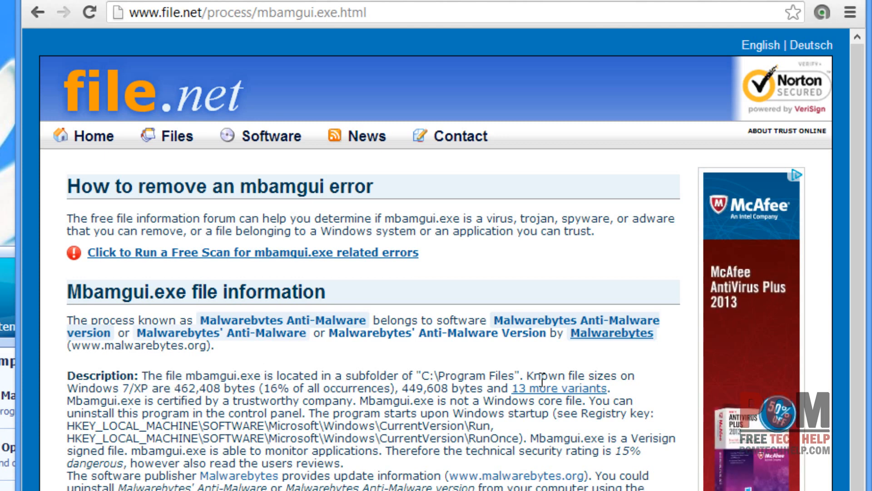
{"action": "mouse_move", "coordinate": [267, 328]}
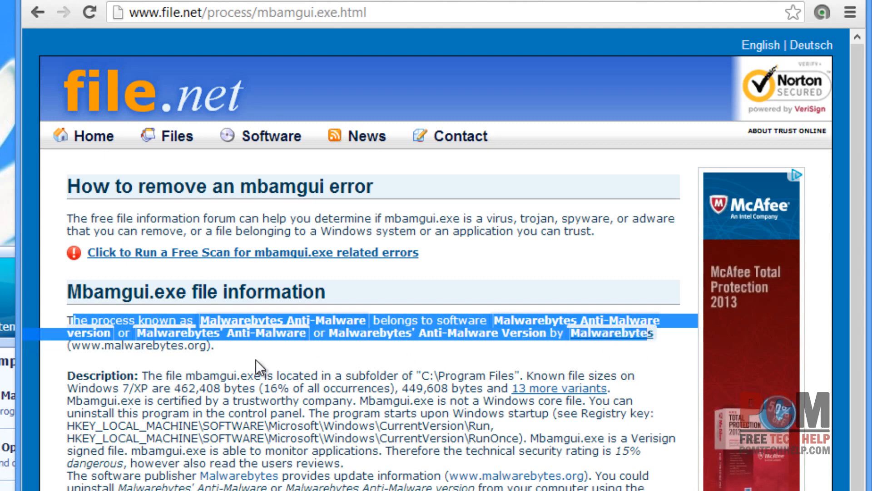
Highlight File.net's sentence on checking if mbamgui.exe is a virus and read further down
{"action": "left_click", "coordinate": [92, 219]}
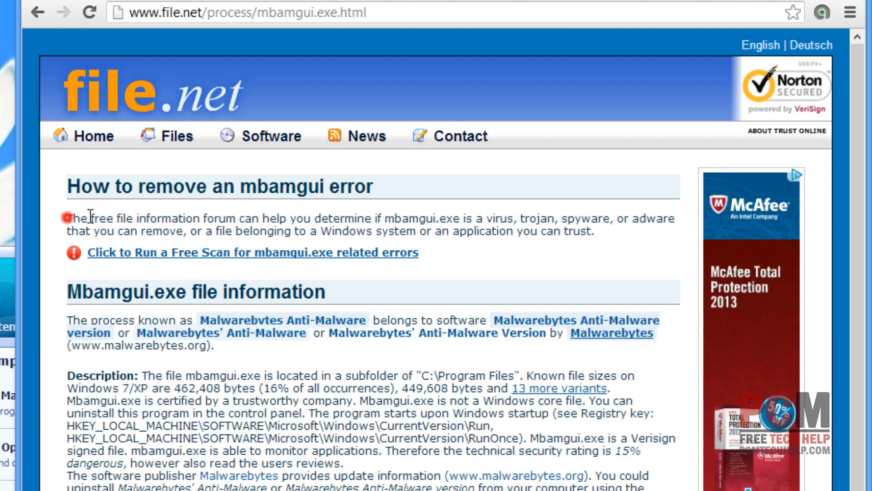
{"action": "left_click_drag", "start_coordinate": [67, 218], "coordinate": [236, 218]}
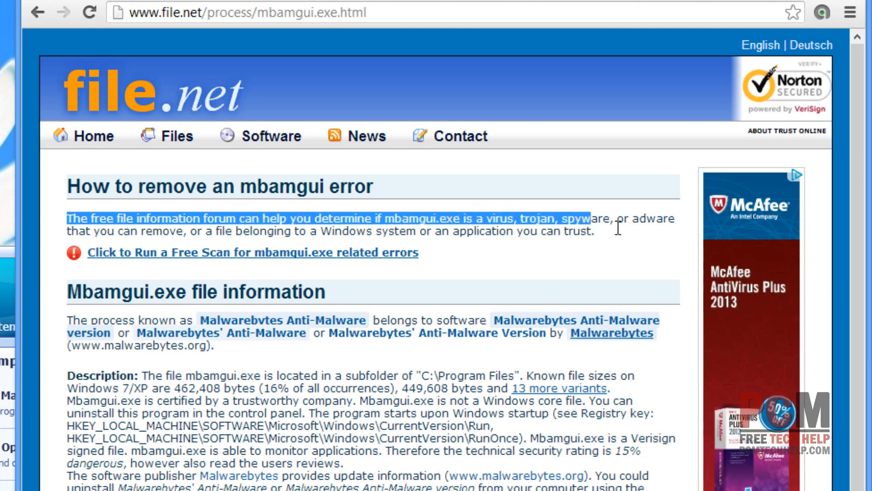
{"action": "scroll", "scroll_direction": "down", "scroll_amount": 3}
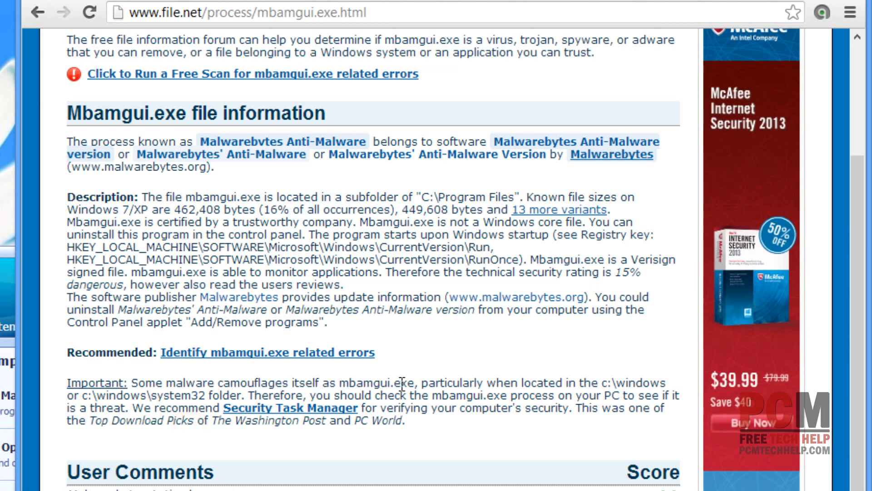
{"action": "mouse_move", "coordinate": [360, 450]}
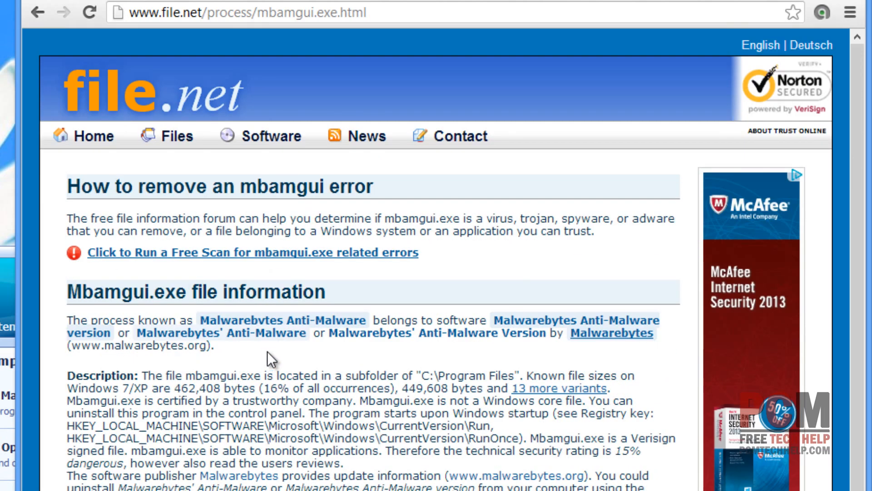
{"action": "mouse_move", "coordinate": [267, 368]}
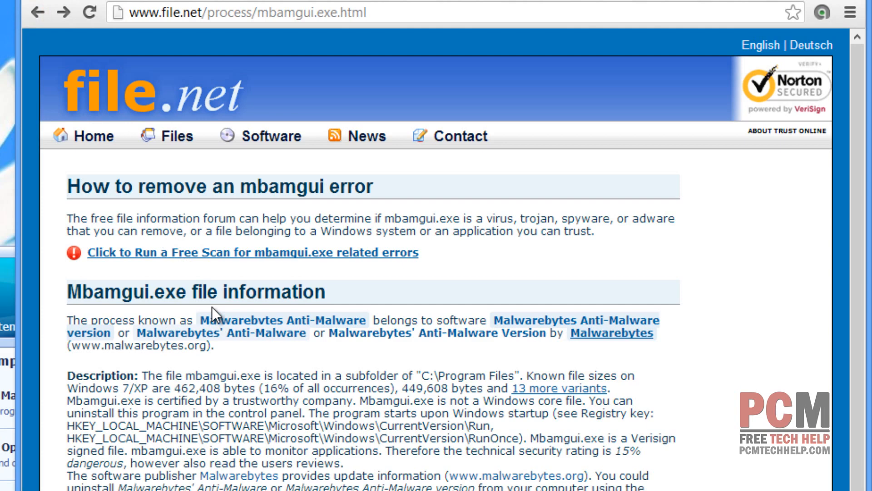
{"action": "scroll", "scroll_direction": "down", "scroll_amount": 3}
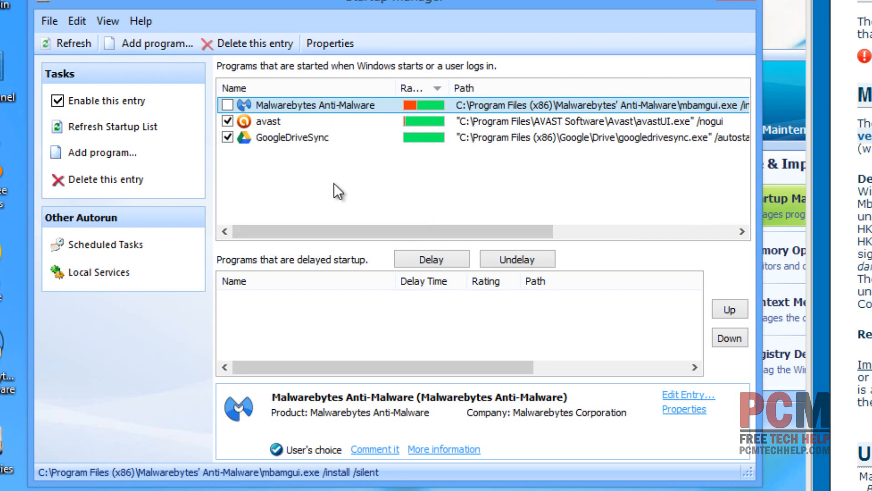
{"action": "mouse_move", "coordinate": [337, 192]}
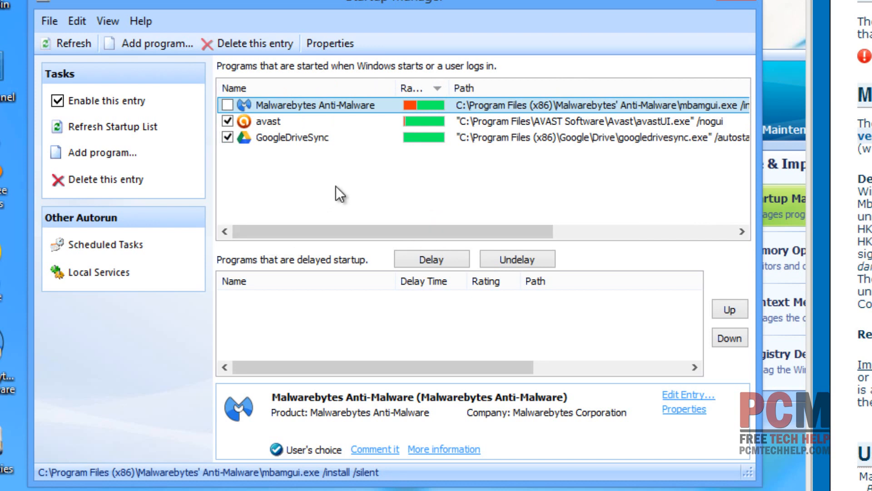
{"action": "mouse_move", "coordinate": [379, 192]}
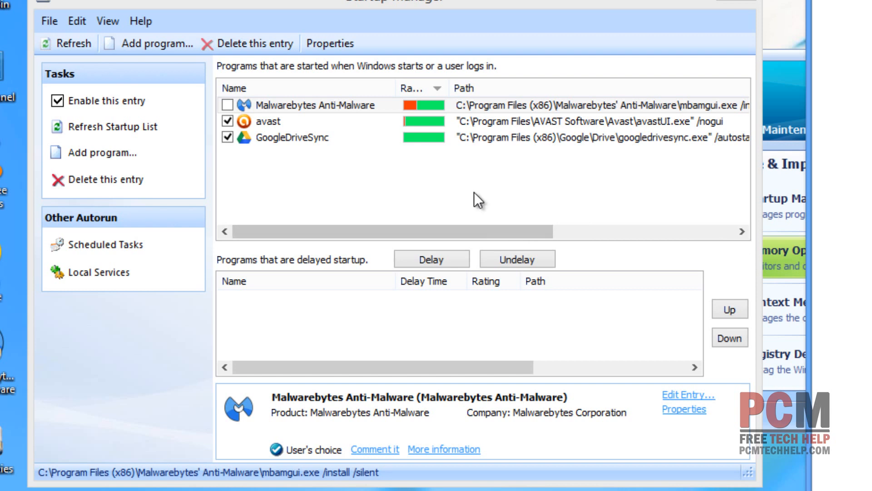
{"action": "mouse_move", "coordinate": [472, 208]}
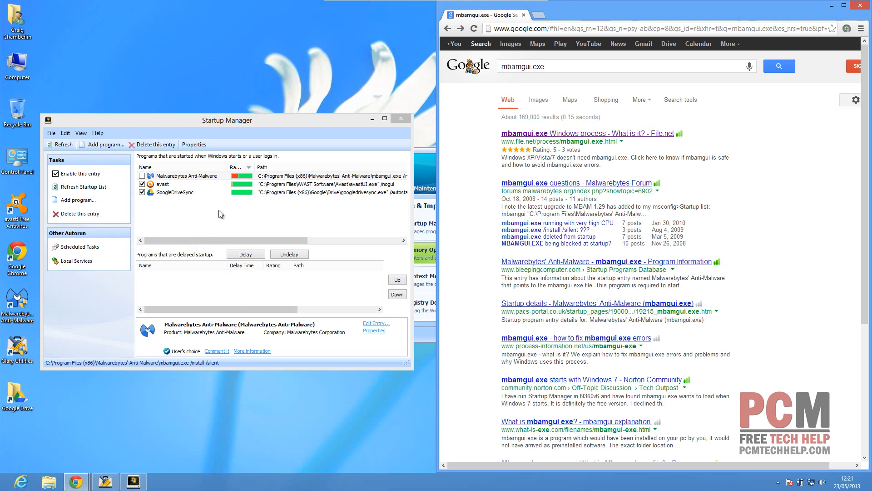
{"action": "mouse_move", "coordinate": [253, 208]}
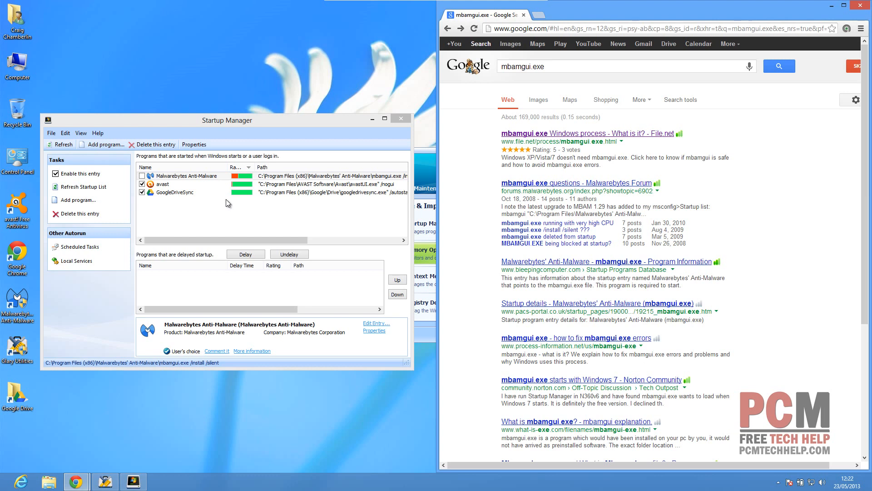
{"action": "mouse_move", "coordinate": [227, 202]}
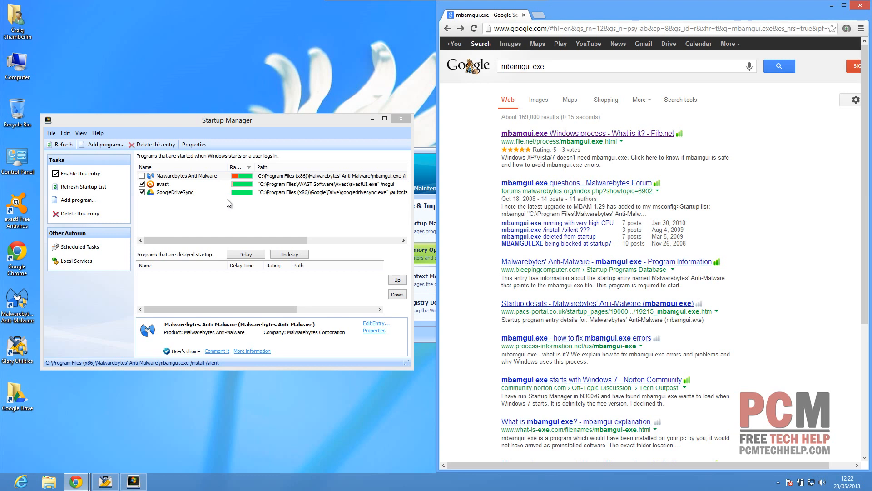
{"action": "mouse_move", "coordinate": [336, 218]}
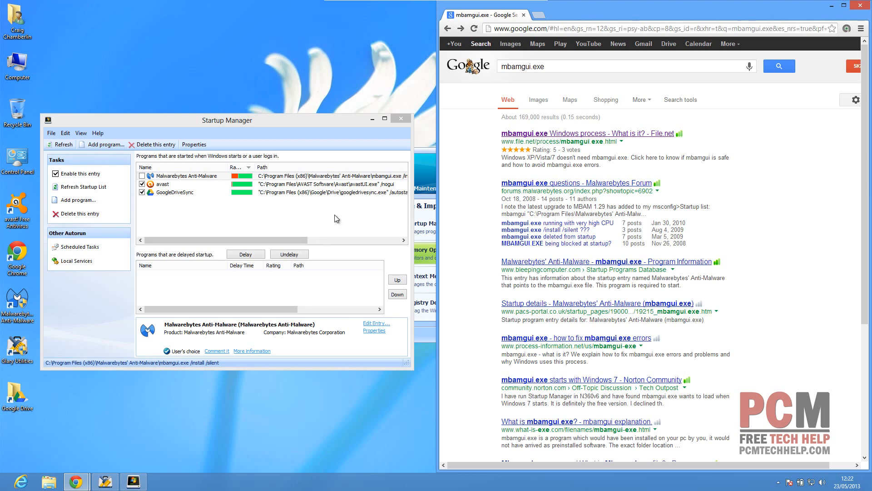